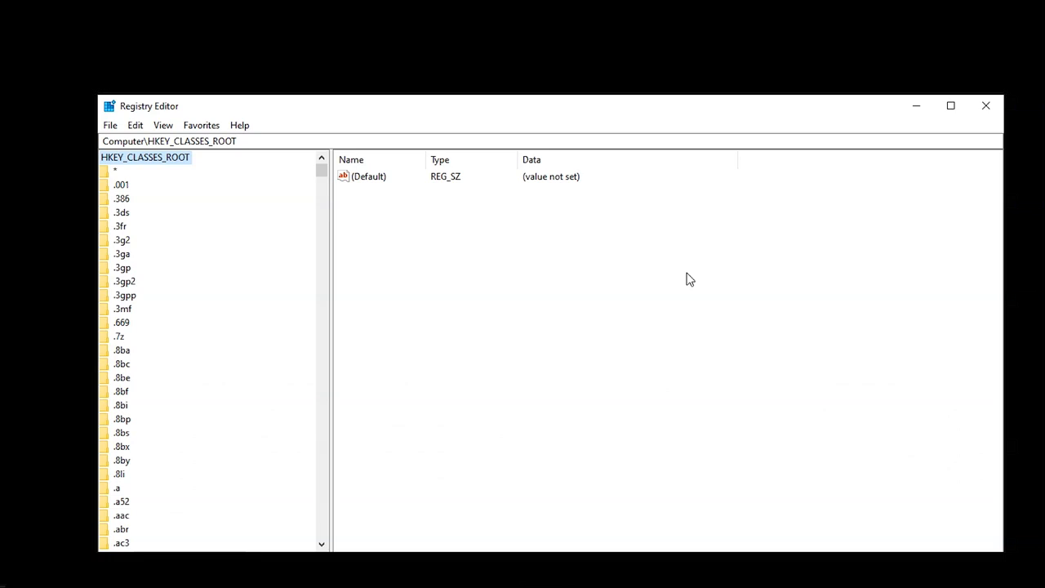
pyautogui.moveTo(567, 98)
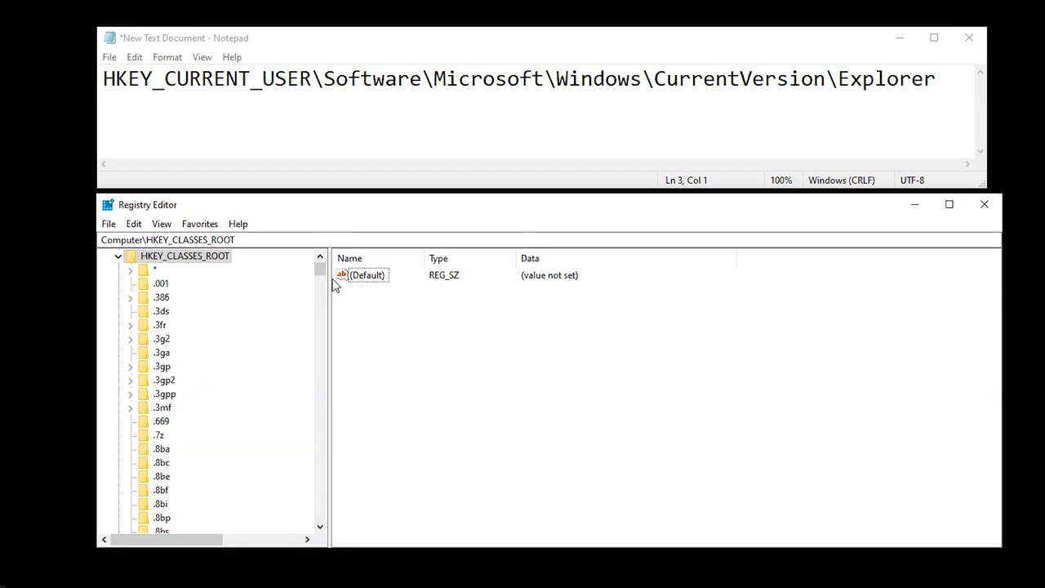
# Navigate to HKEY_CURRENT_USER\Software\Microsoft\Windows\CurrentVersion\Explorer to list its values
pyautogui.click(107, 255)
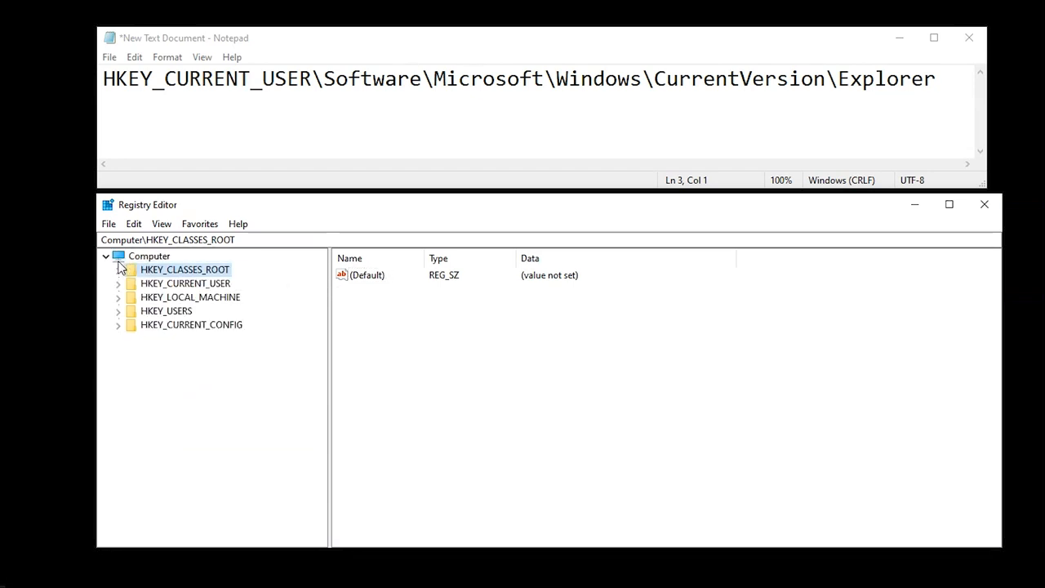
pyautogui.click(118, 283)
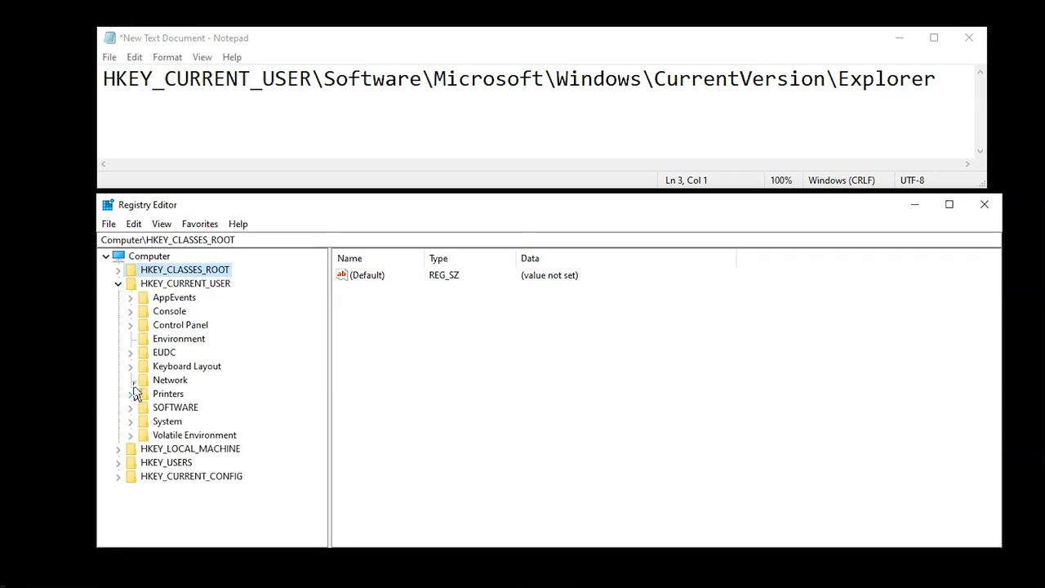
pyautogui.click(129, 407)
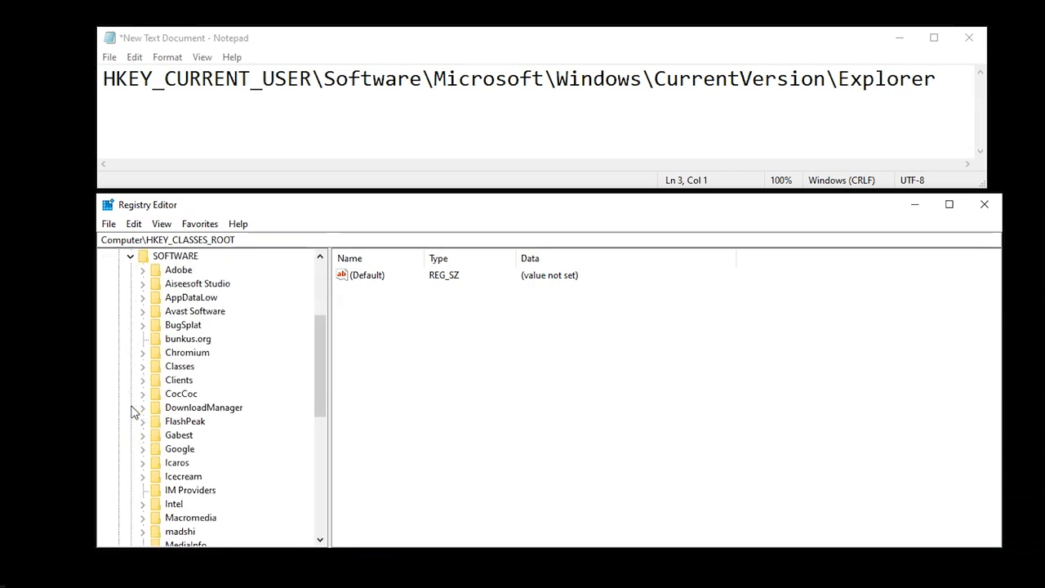
pyautogui.scroll(-3)
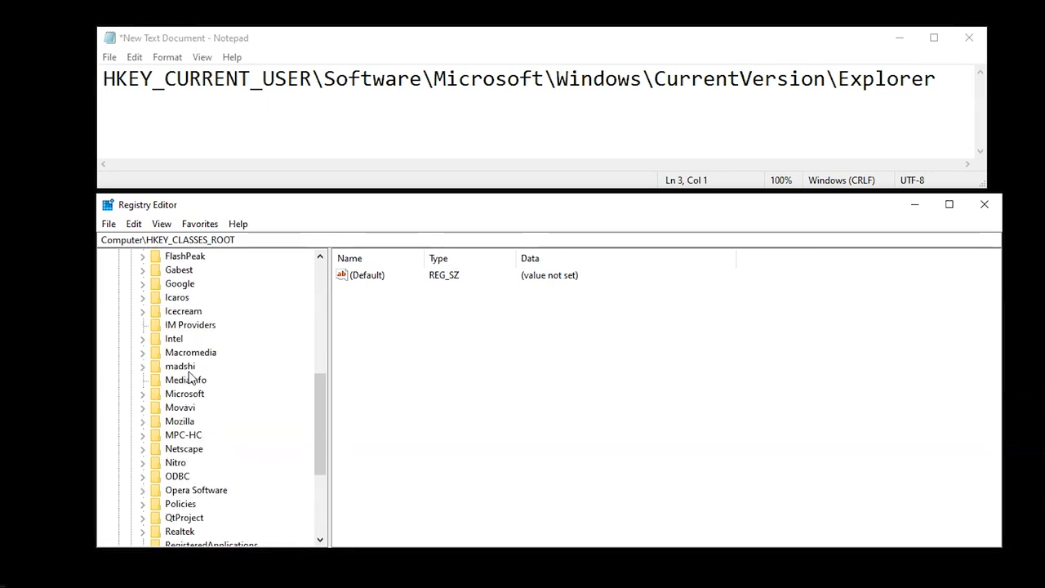
pyautogui.click(143, 393)
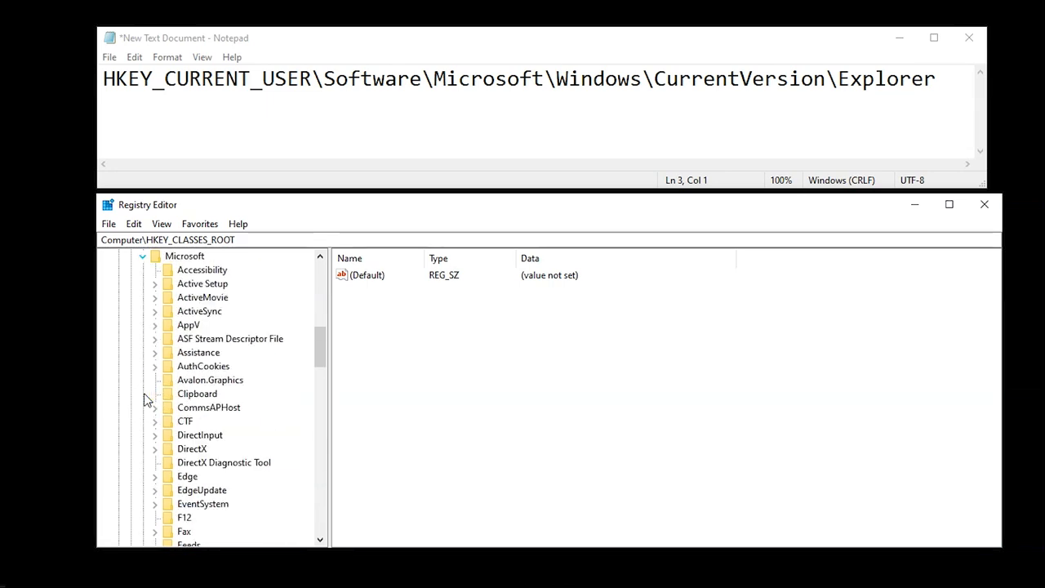
pyautogui.scroll(-3)
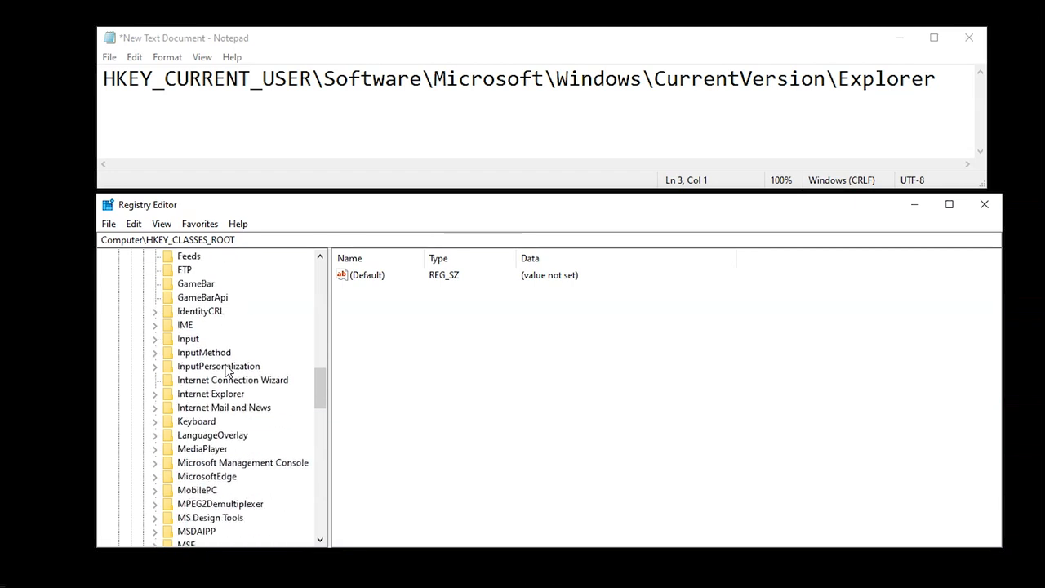
pyautogui.scroll(-3)
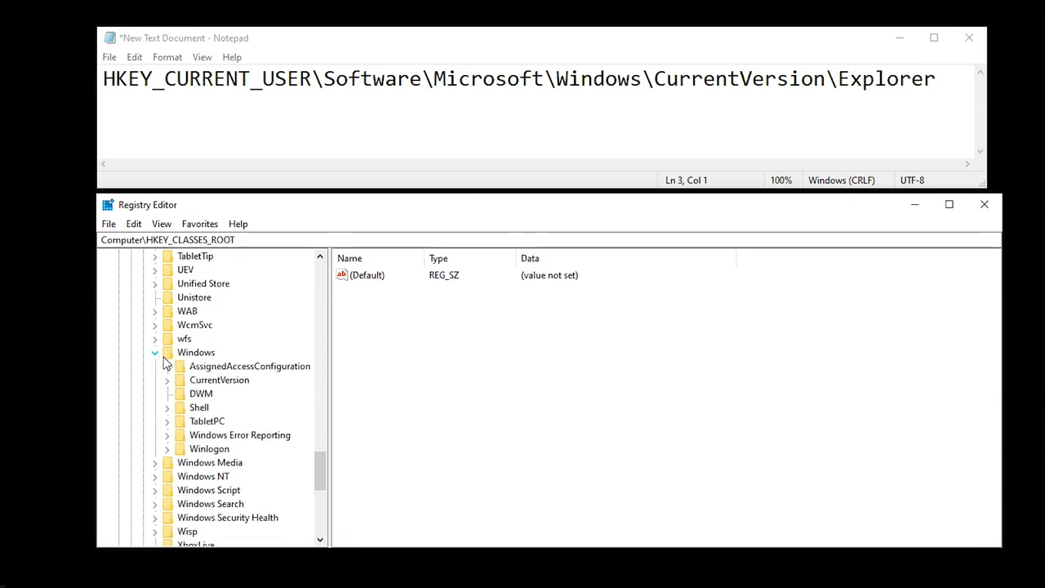
pyautogui.moveTo(200, 393)
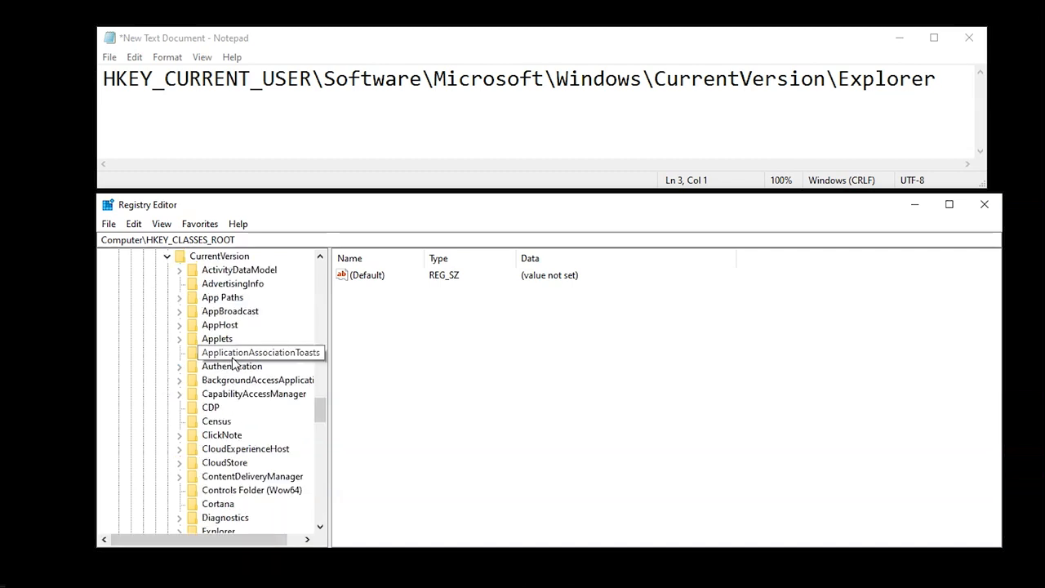
pyautogui.scroll(-3)
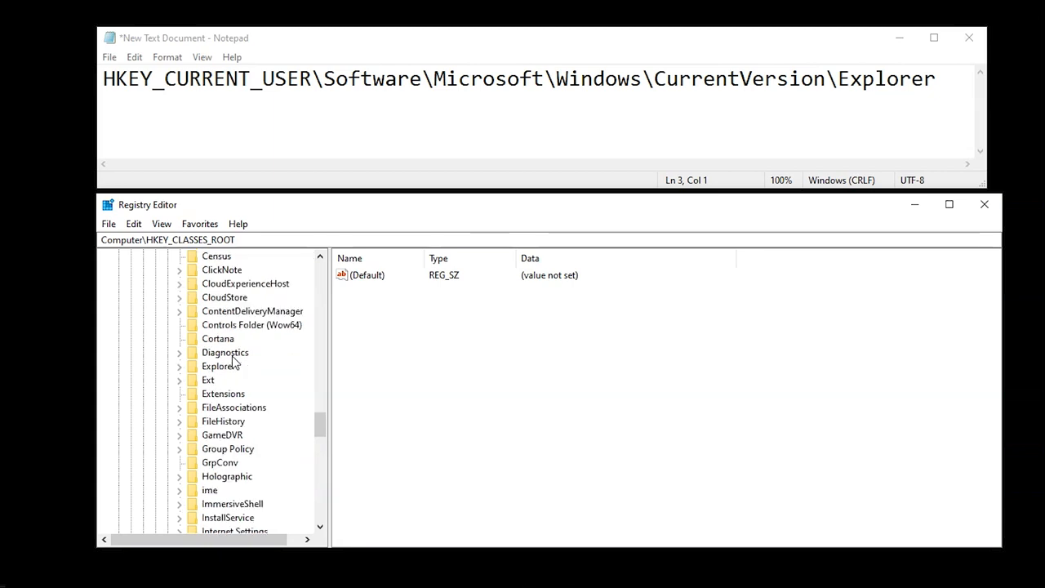
pyautogui.scroll(-3)
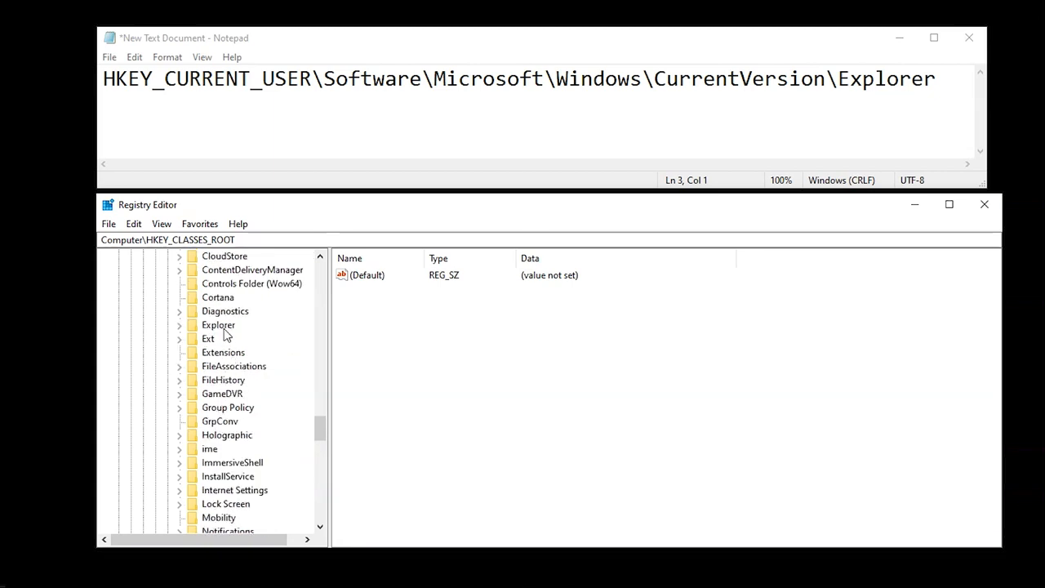
pyautogui.click(217, 324)
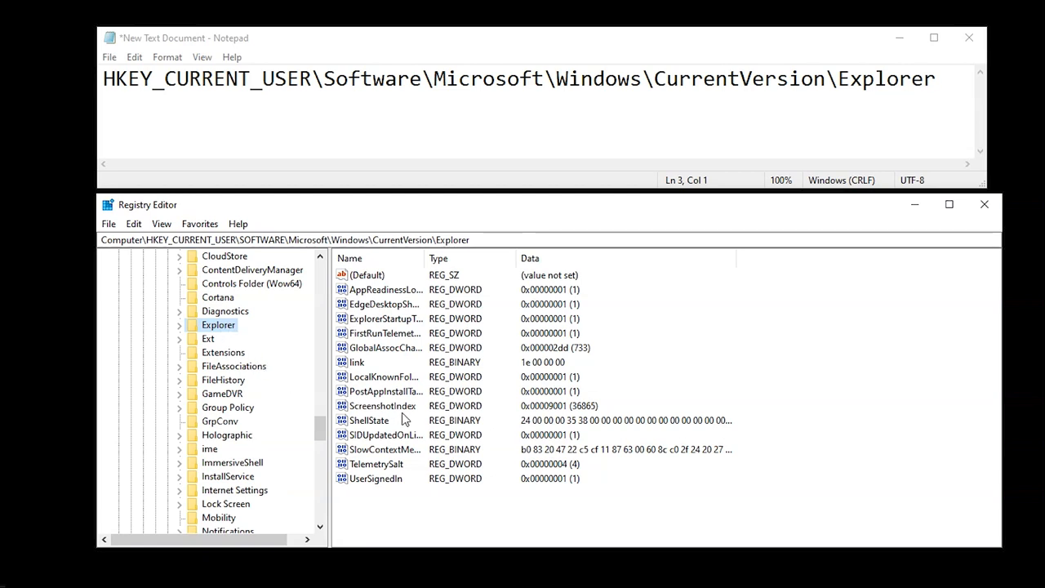
pyautogui.click(382, 405)
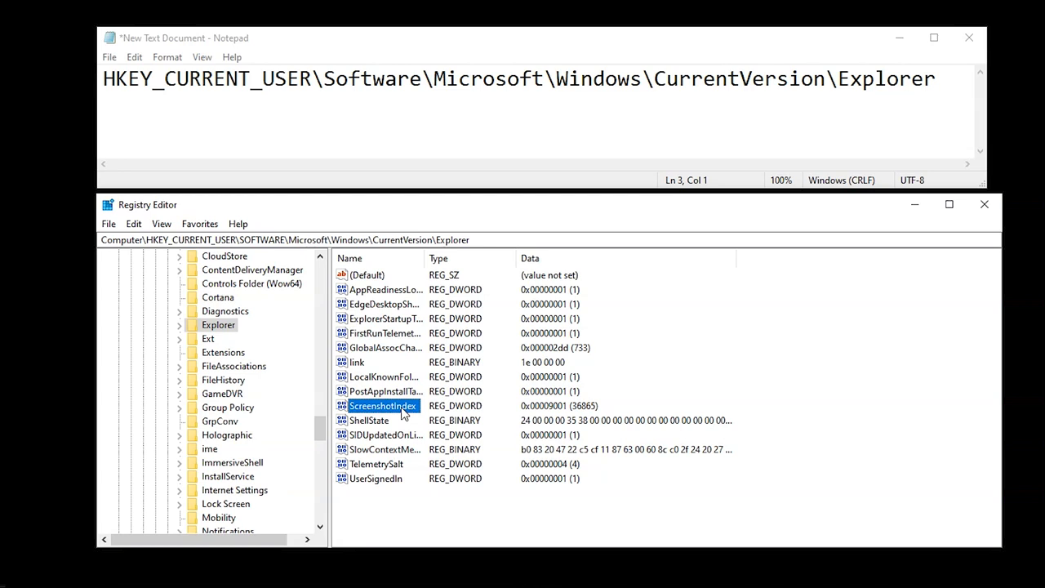
pyautogui.moveTo(582, 414)
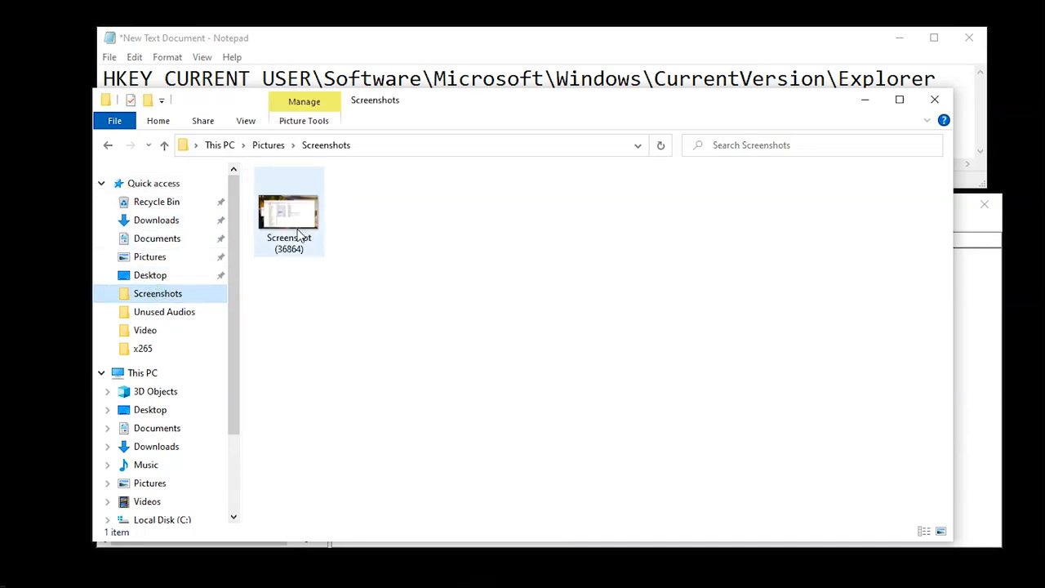
# Select Screenshot (36864), then the newly added Screenshot (36865) in Screenshots
pyautogui.click(288, 210)
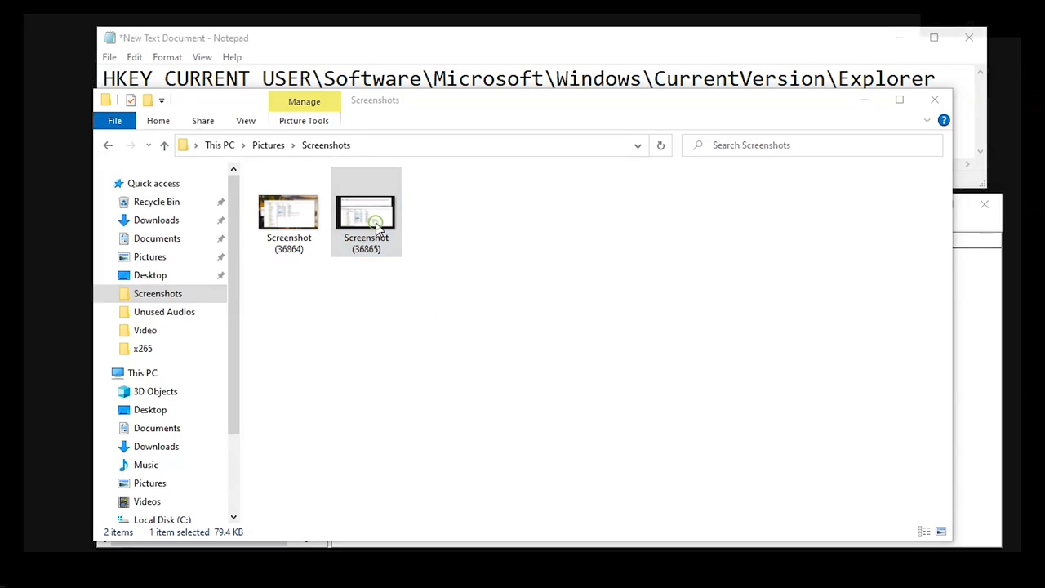
pyautogui.click(365, 212)
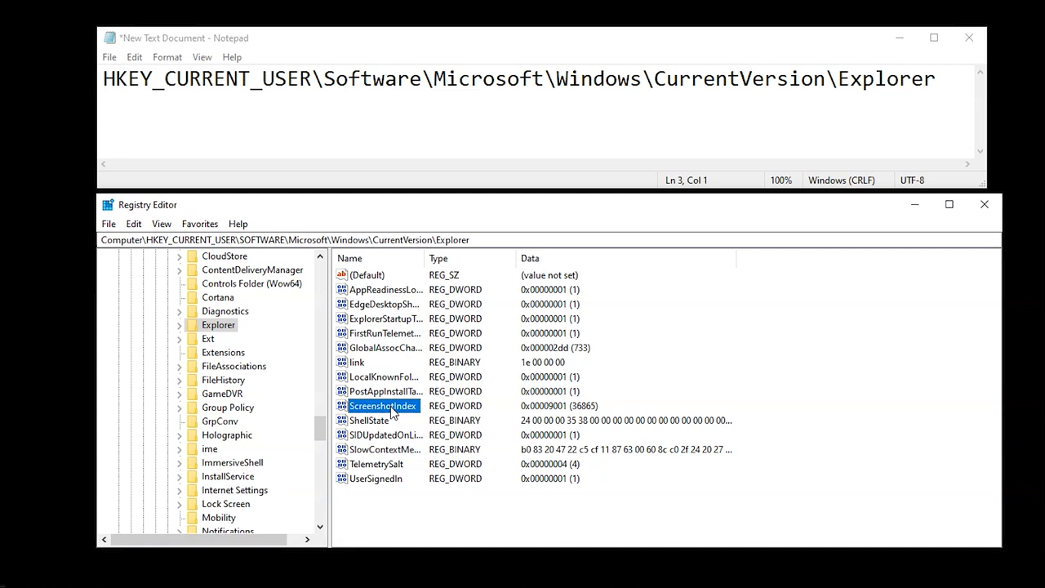
# Modify ScreenshotIndex, entering hexadecimal data 001 to reset the counter to 1
pyautogui.rightClick(382, 406)
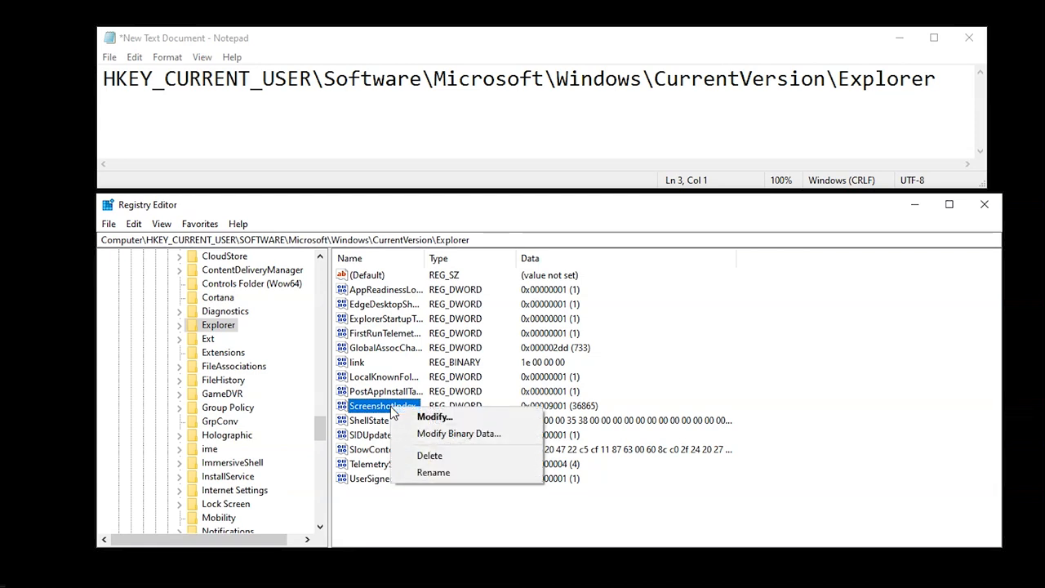
pyautogui.click(435, 416)
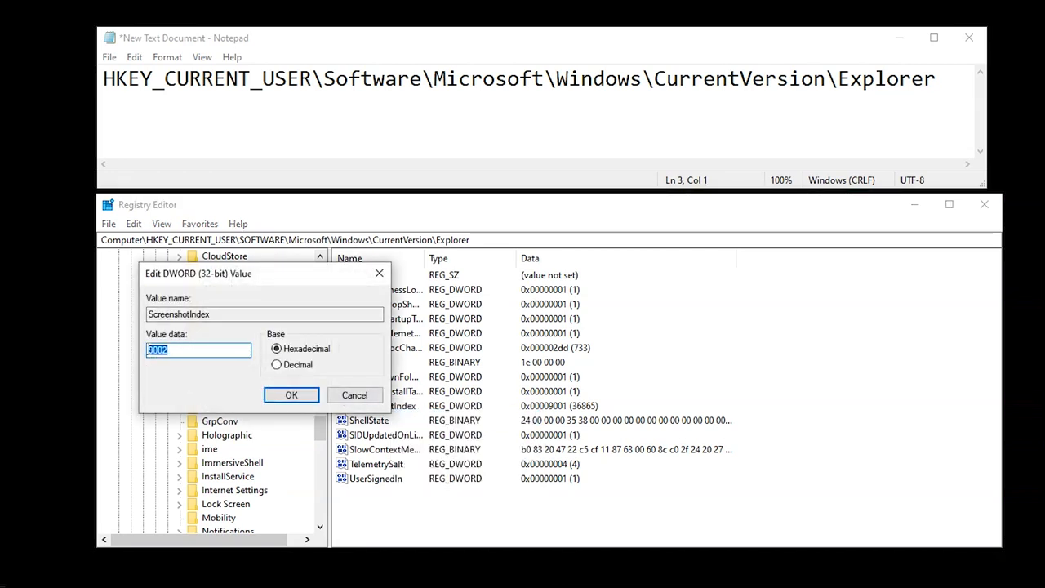
pyautogui.write('001')
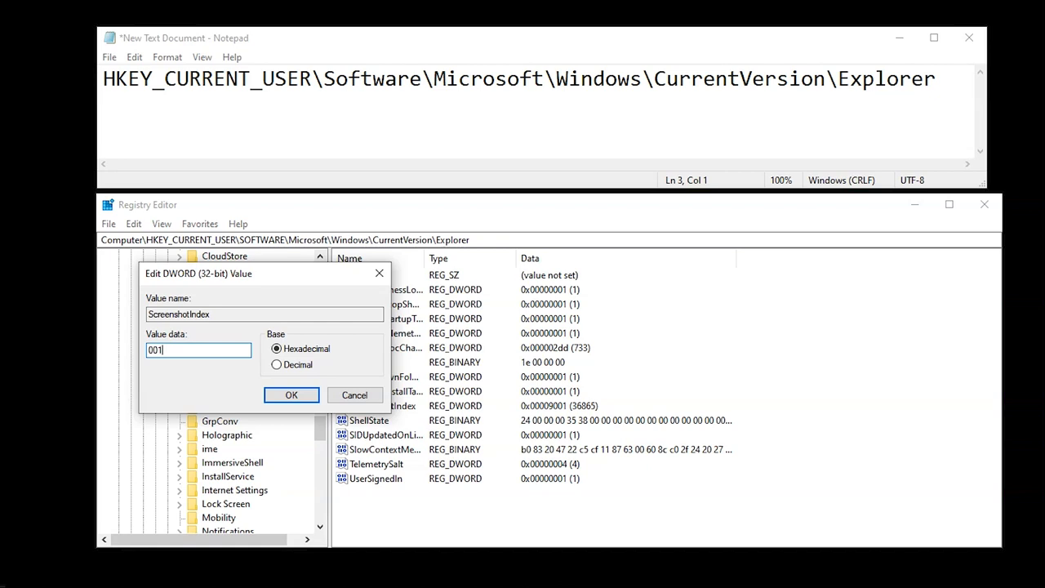
pyautogui.click(291, 394)
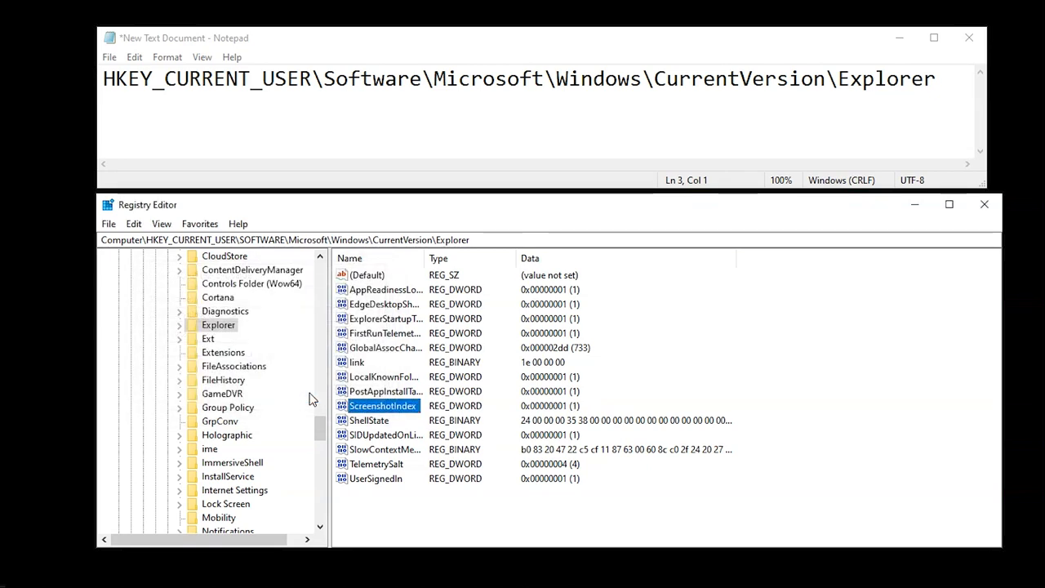
pyautogui.moveTo(546, 414)
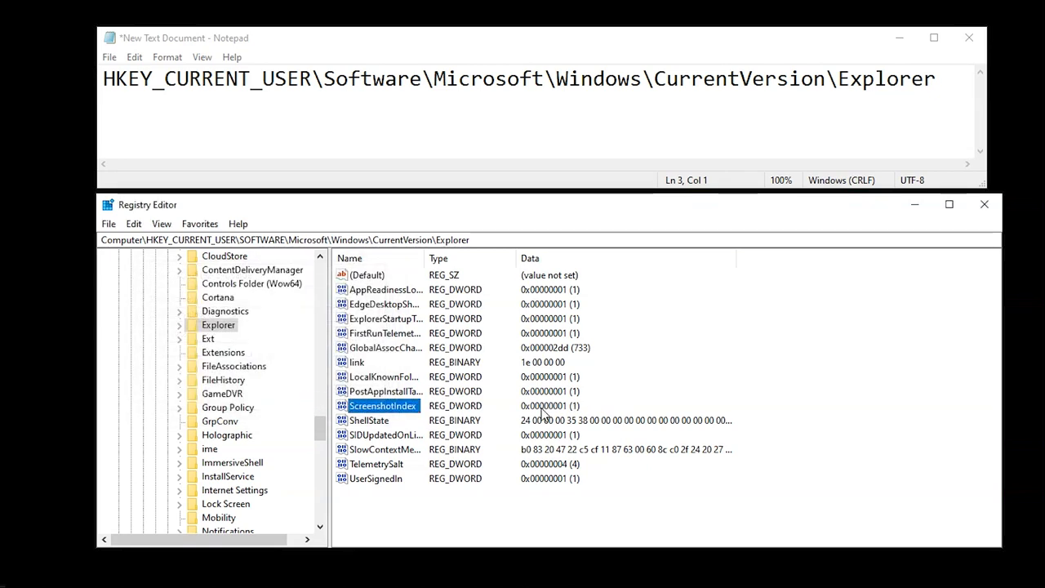
pyautogui.moveTo(476, 472)
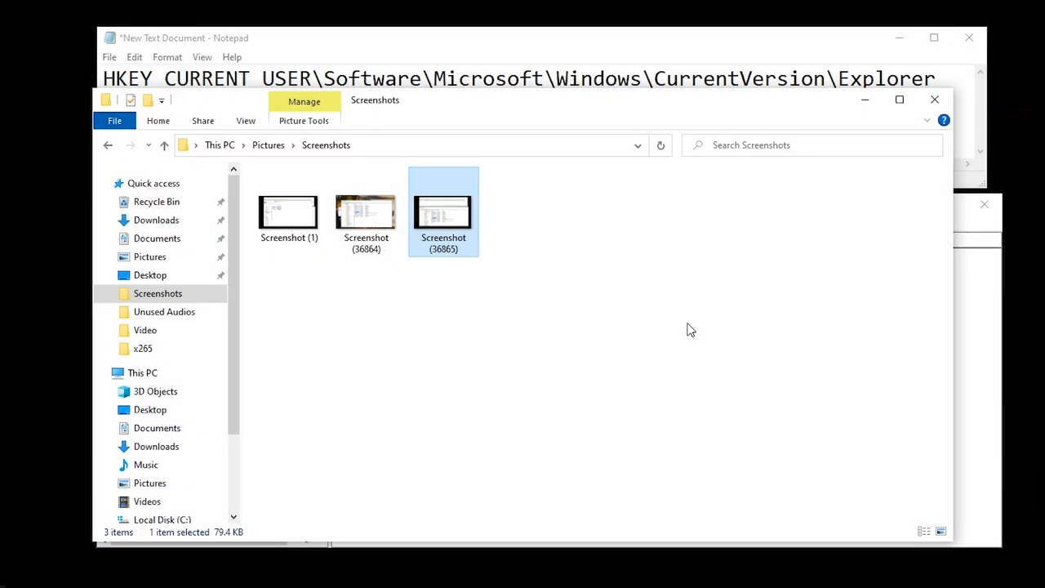
# Select Screenshot (1) in the Screenshots folder and close the window
pyautogui.click(288, 213)
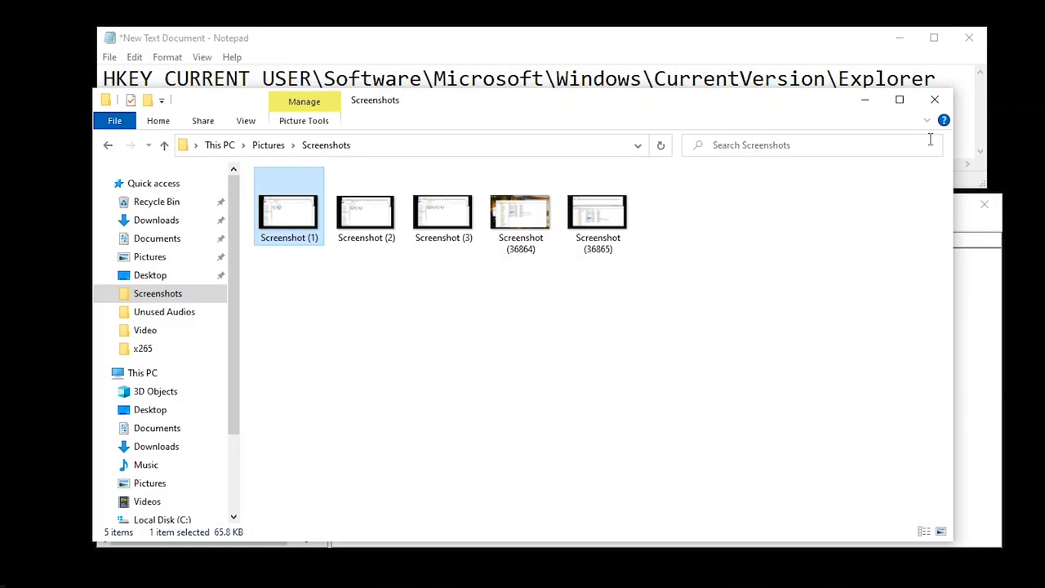
pyautogui.moveTo(935, 100)
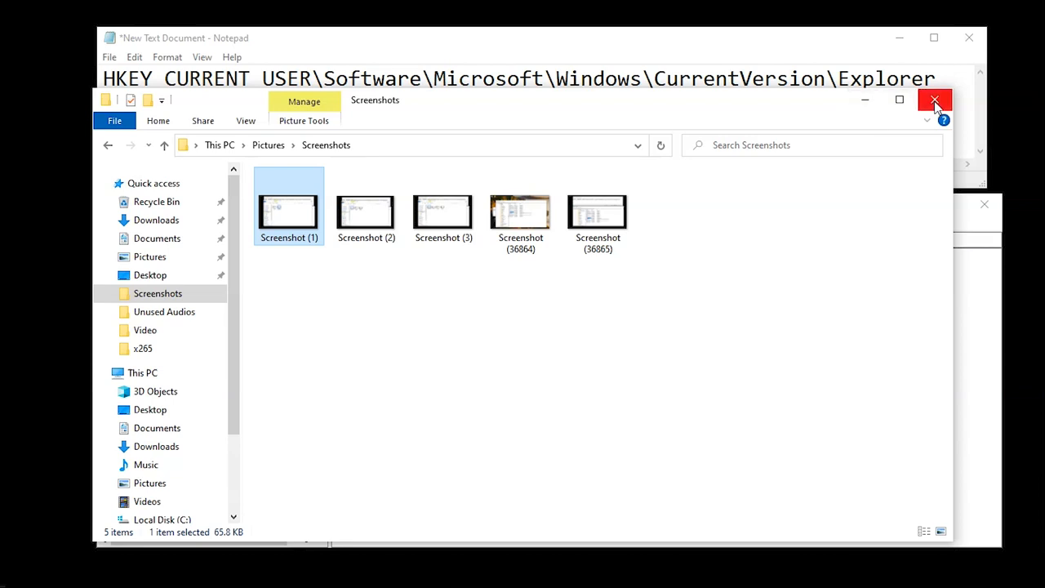
pyautogui.click(934, 99)
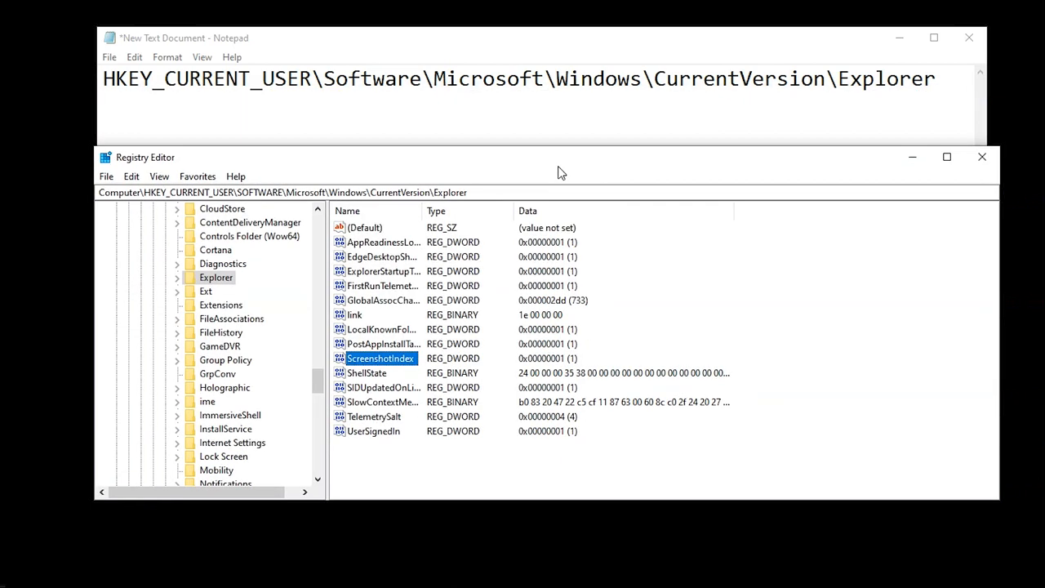
pyautogui.moveTo(982, 156)
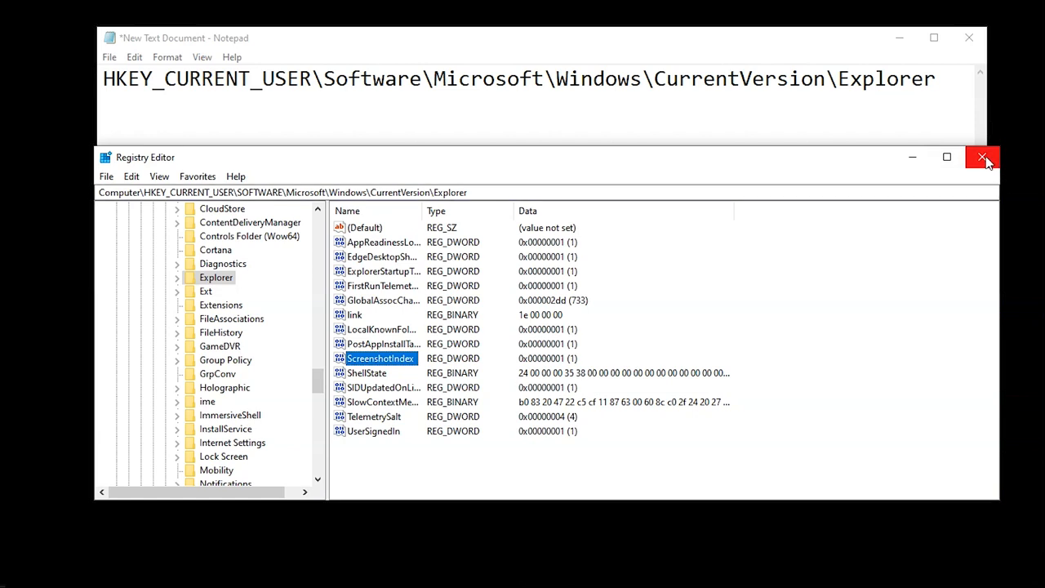
# Close Registry Editor and Notepad, reaching the save-changes prompt for New Text Document.txt
pyautogui.click(983, 157)
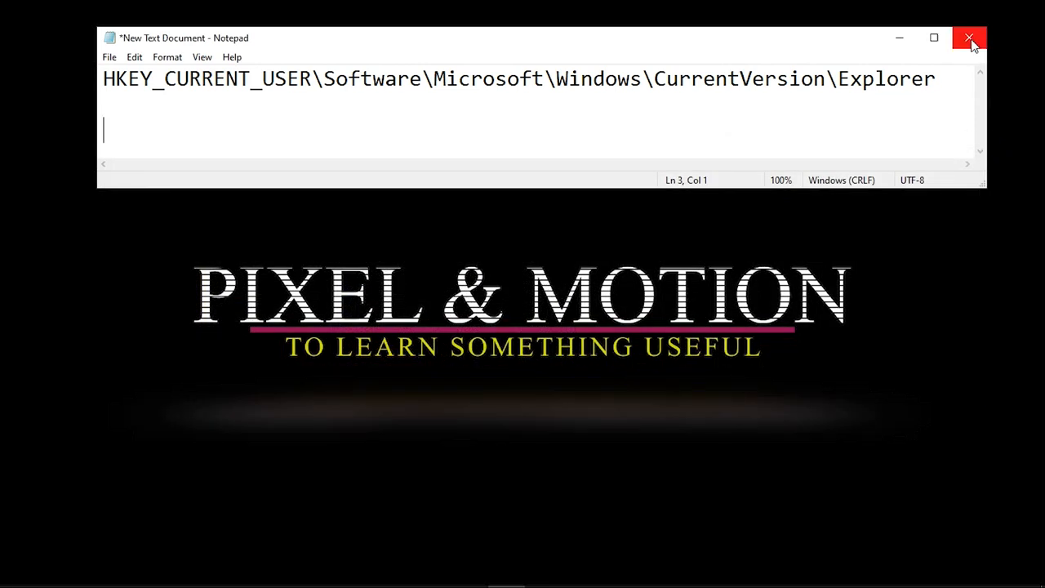
pyautogui.click(969, 37)
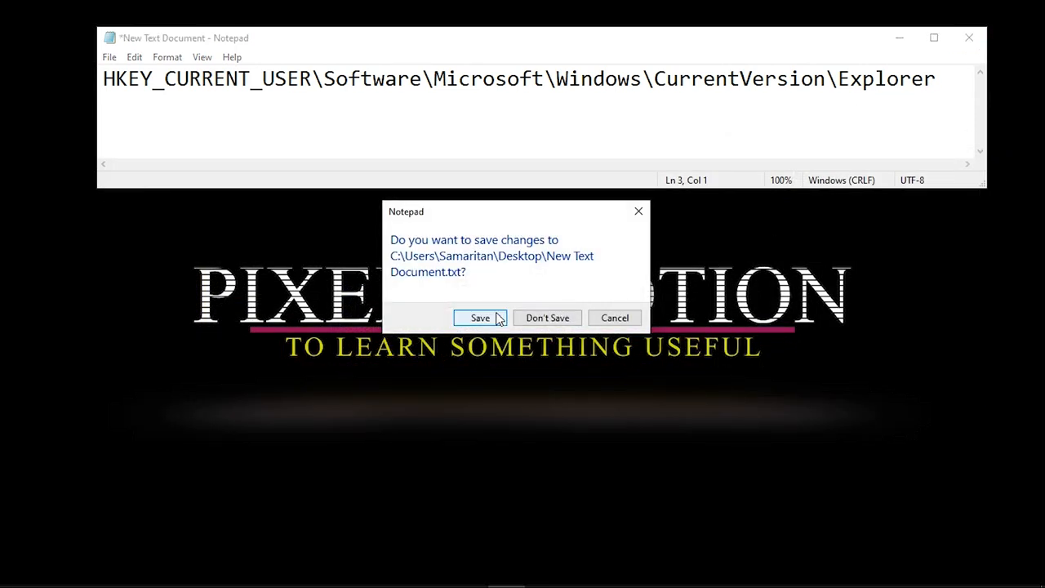